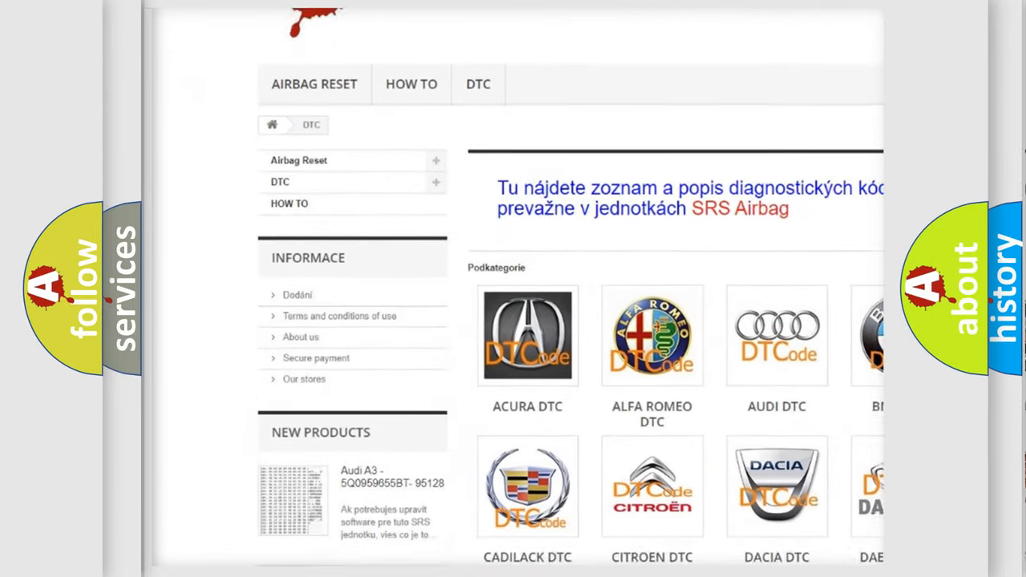
pyautogui.scroll(-3)
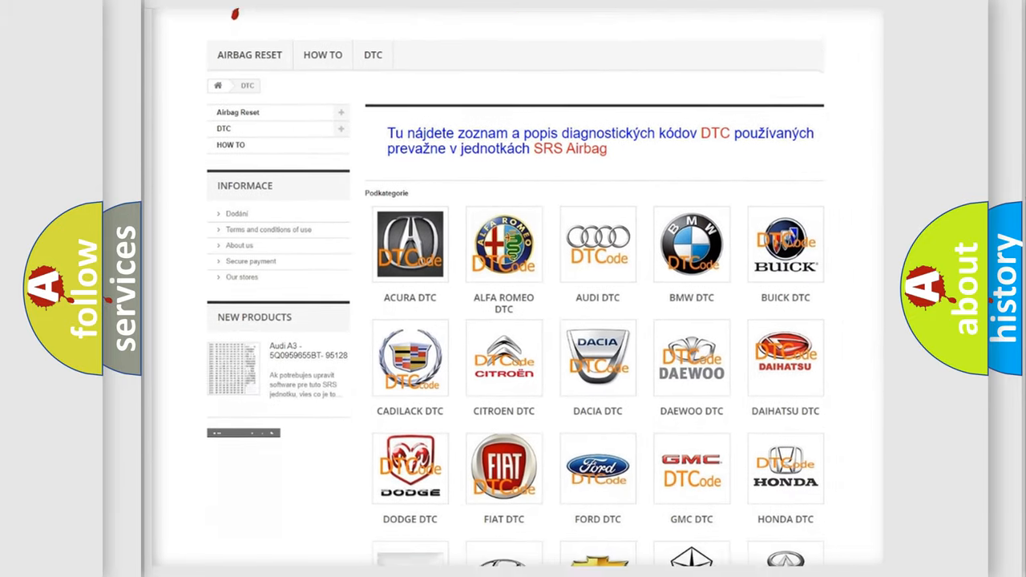
pyautogui.scroll(-3)
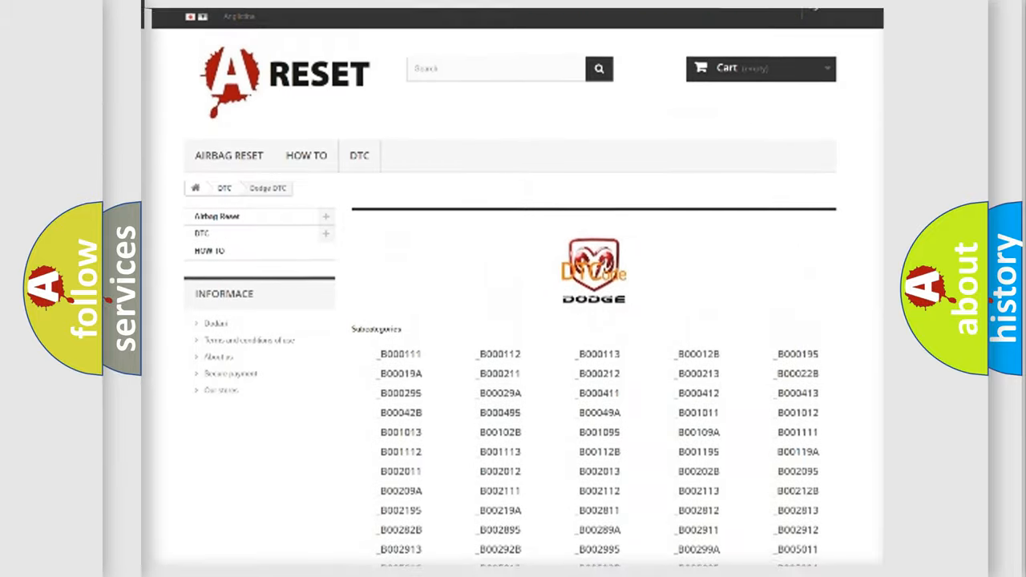
pyautogui.scroll(3)
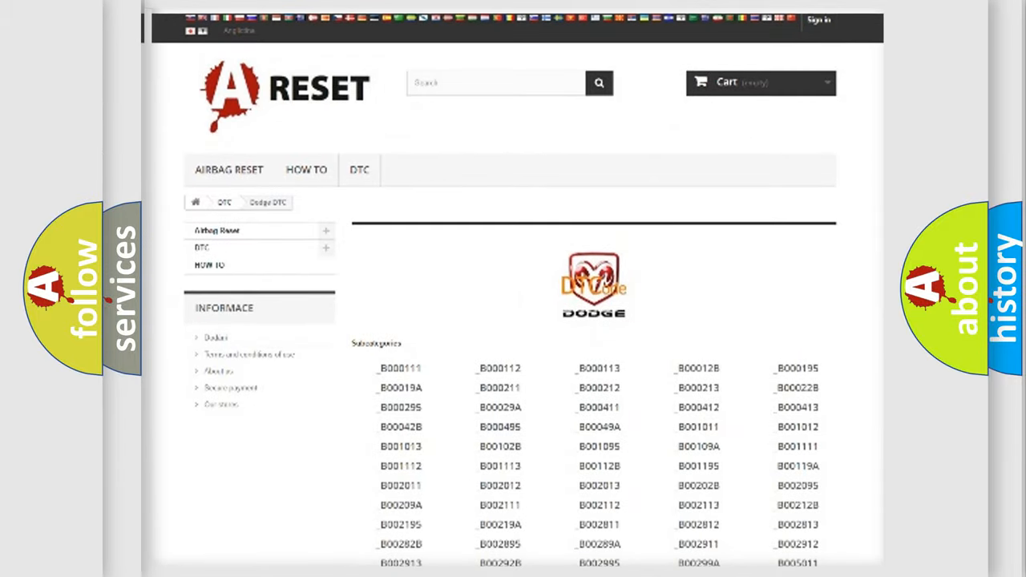